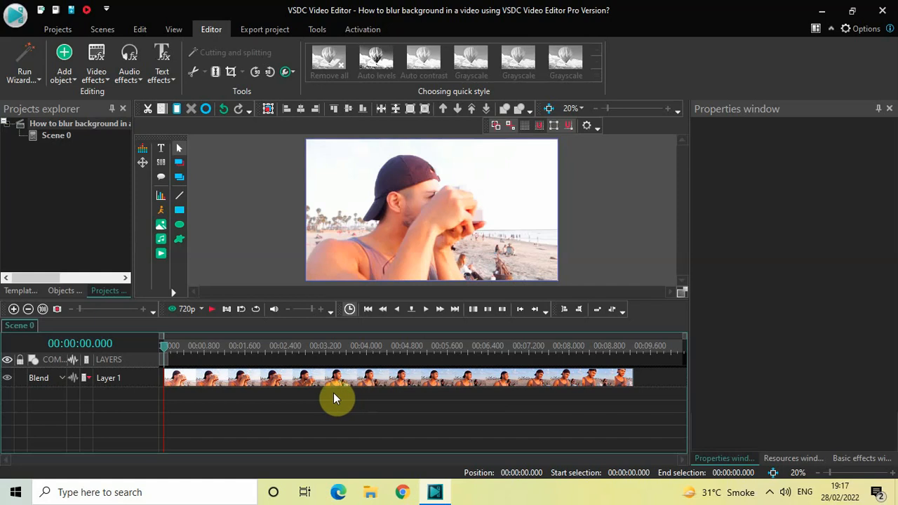
mouse_move(351, 404)
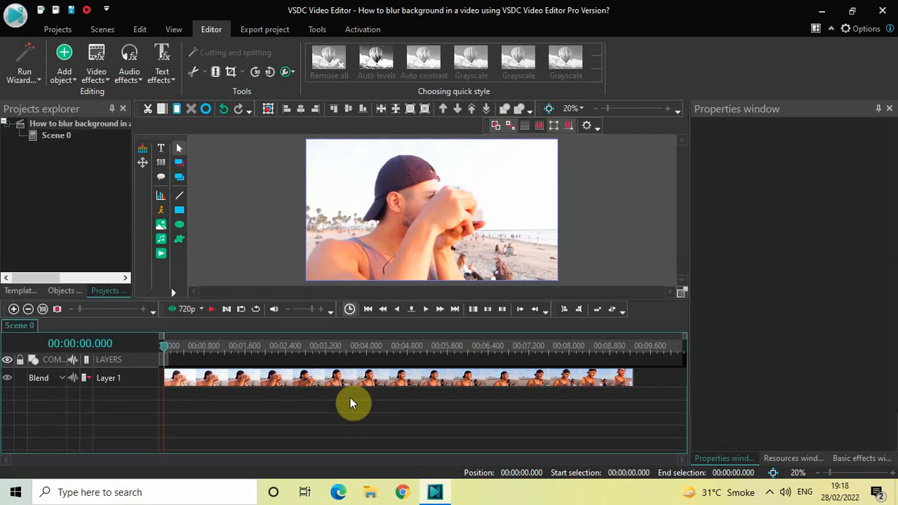
mouse_move(385, 401)
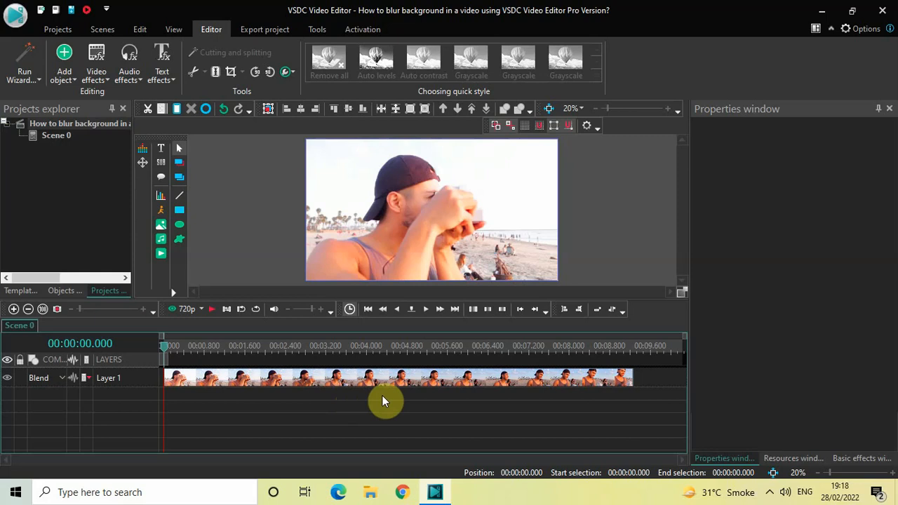
mouse_move(390, 401)
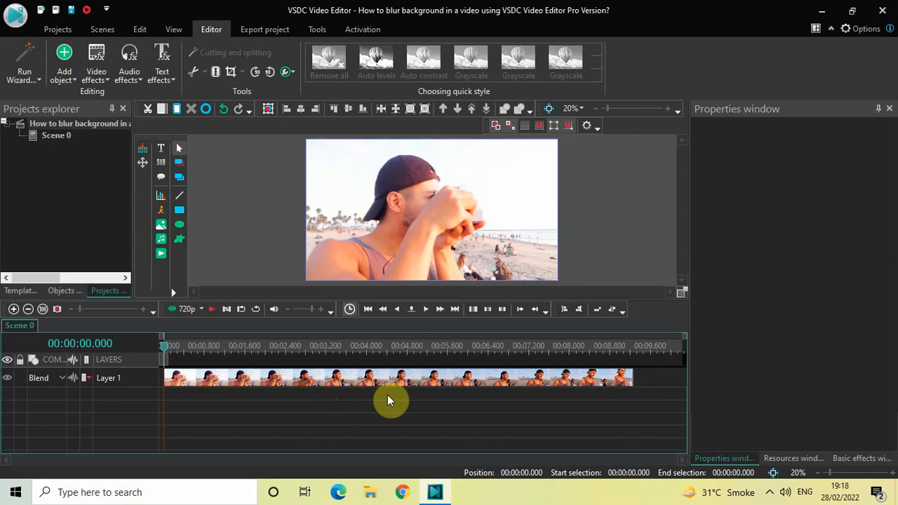
mouse_move(425, 212)
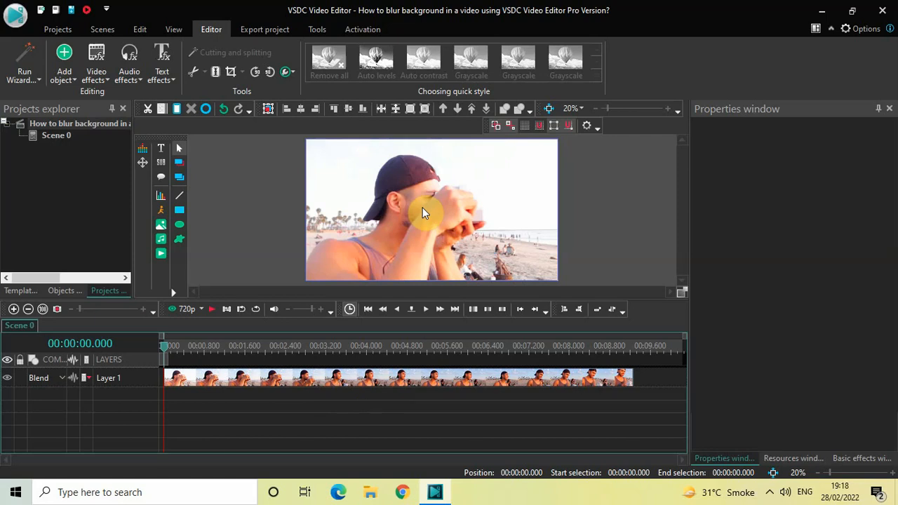
mouse_move(382, 423)
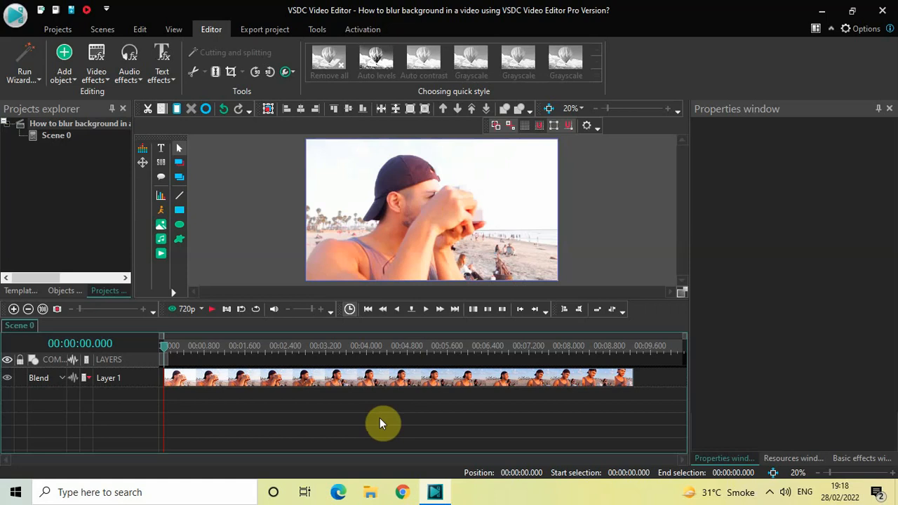
mouse_move(409, 225)
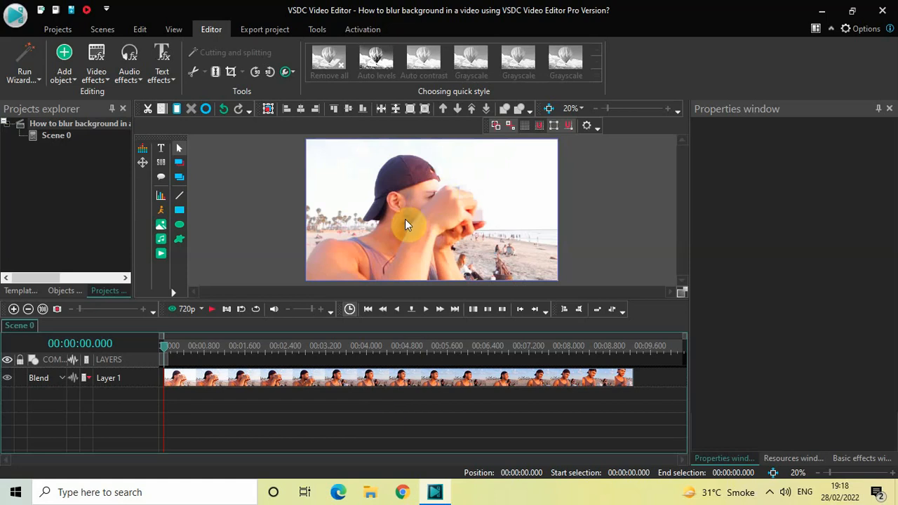
Duplicate the beach clip onto a second layer and open the lower copy's inner timeline
left_click(396, 377)
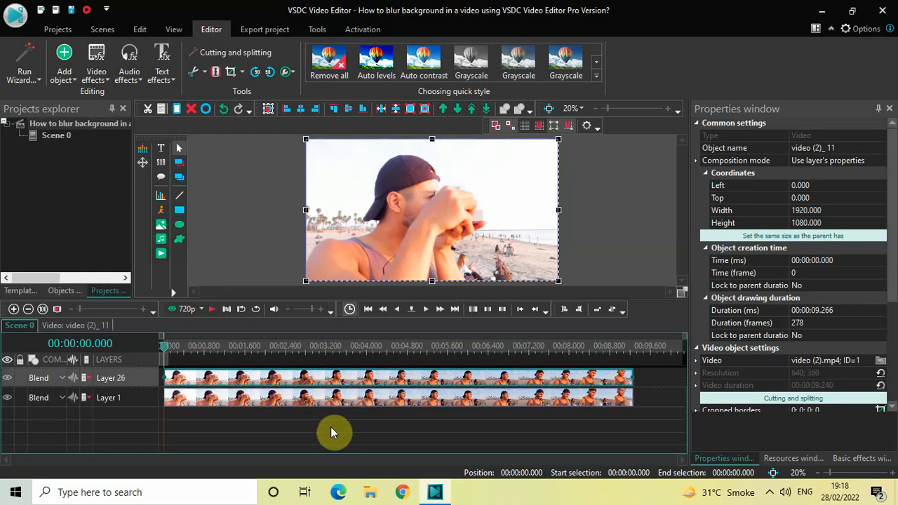
mouse_move(362, 400)
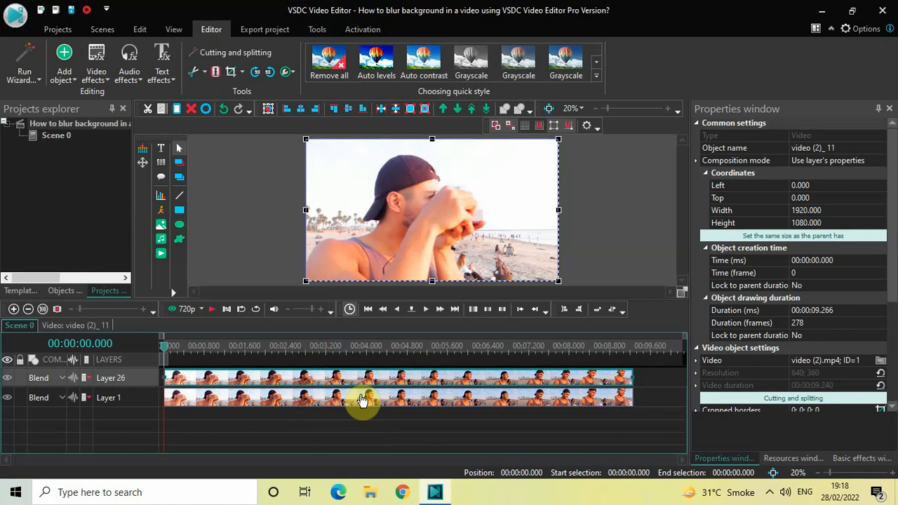
left_click(340, 399)
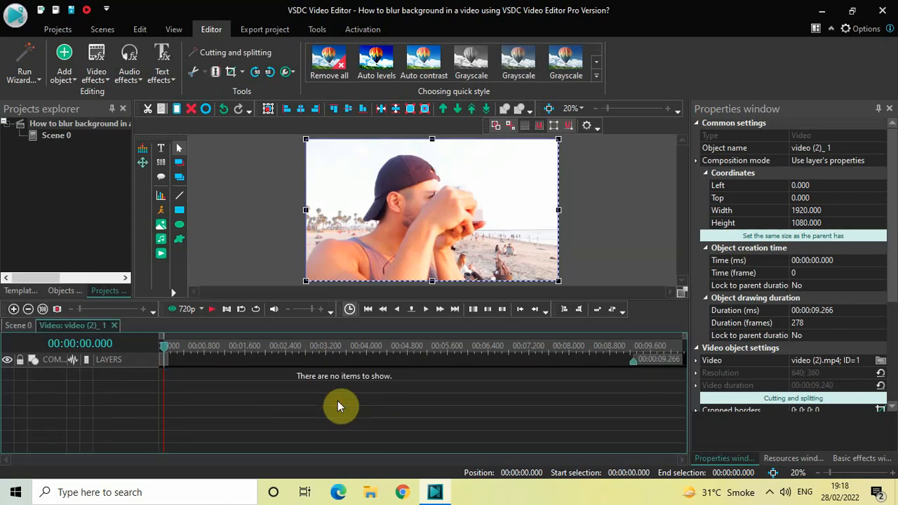
mouse_move(96, 63)
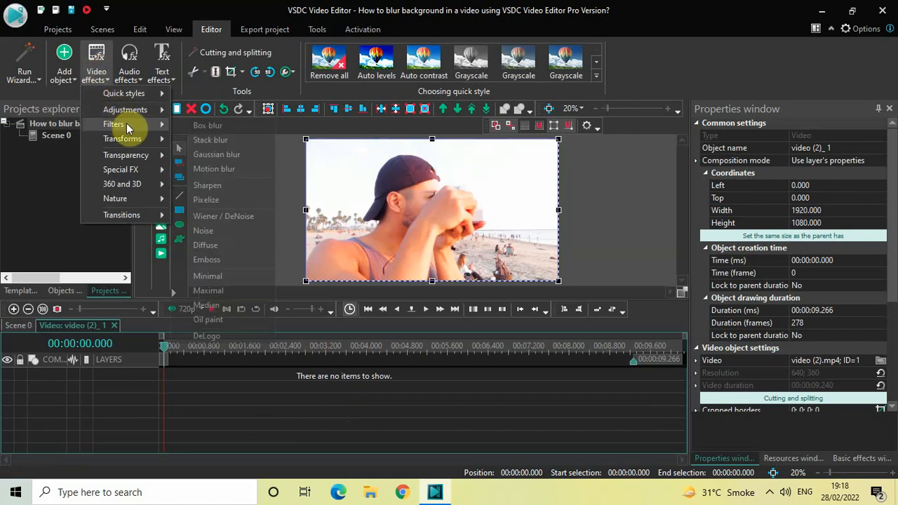
Add a Gaussian blur filter to the lower clip and set its blur level to 70
left_click(227, 158)
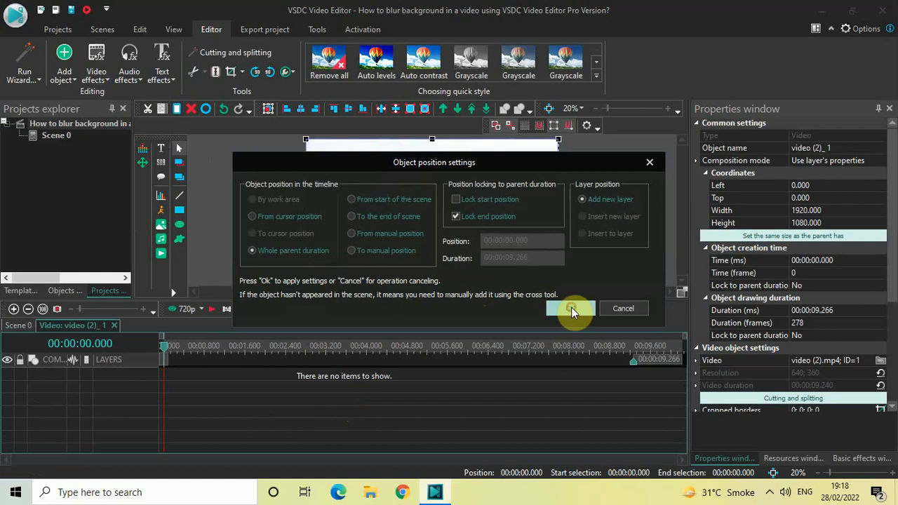
left_click(572, 308)
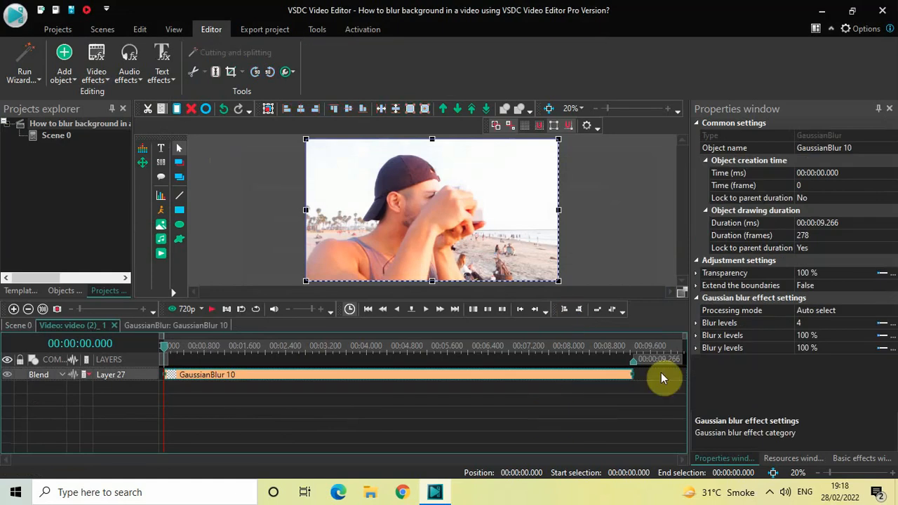
mouse_move(792, 301)
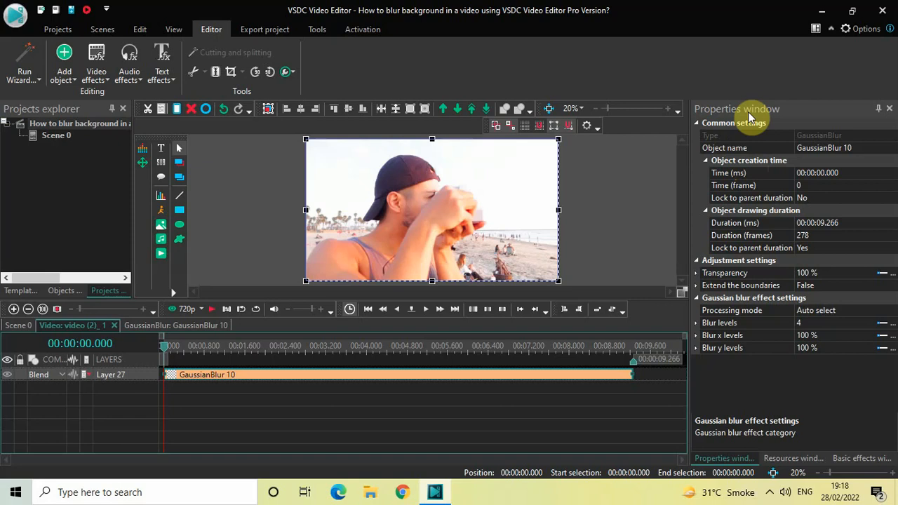
mouse_move(726, 323)
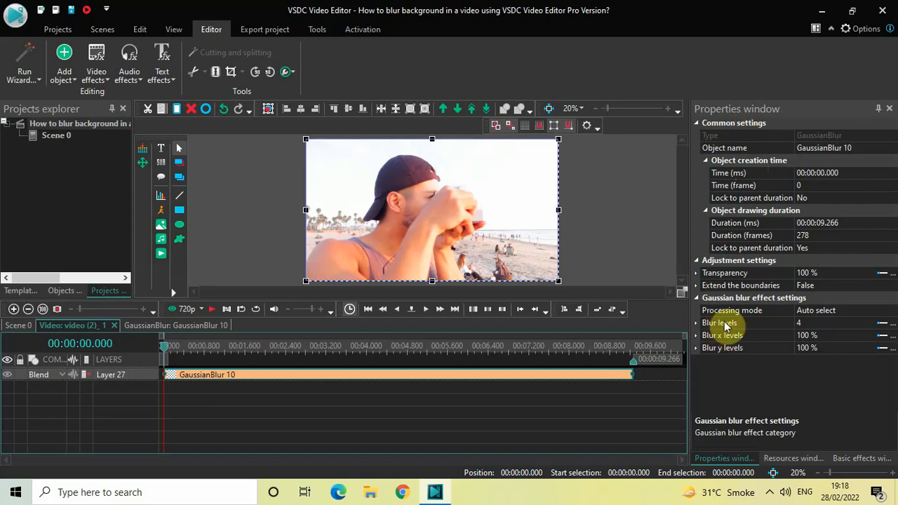
mouse_move(730, 323)
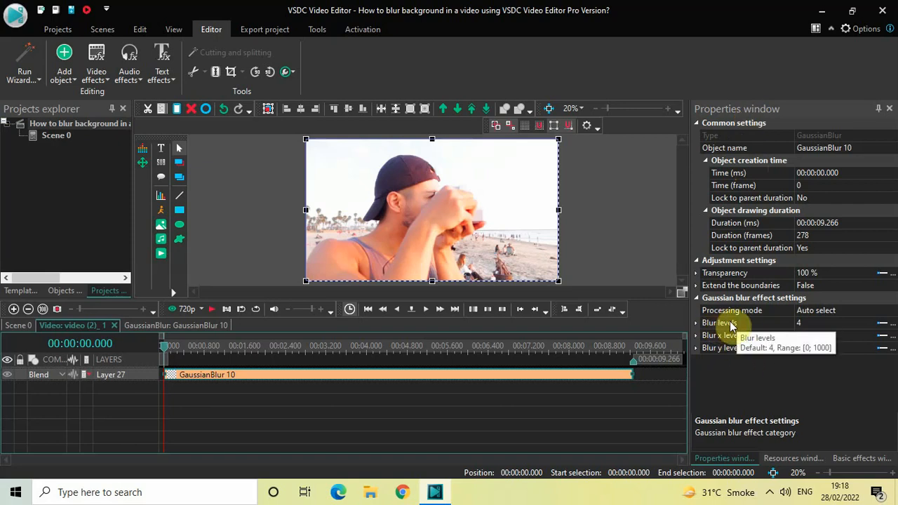
left_click(719, 322)
type("7")
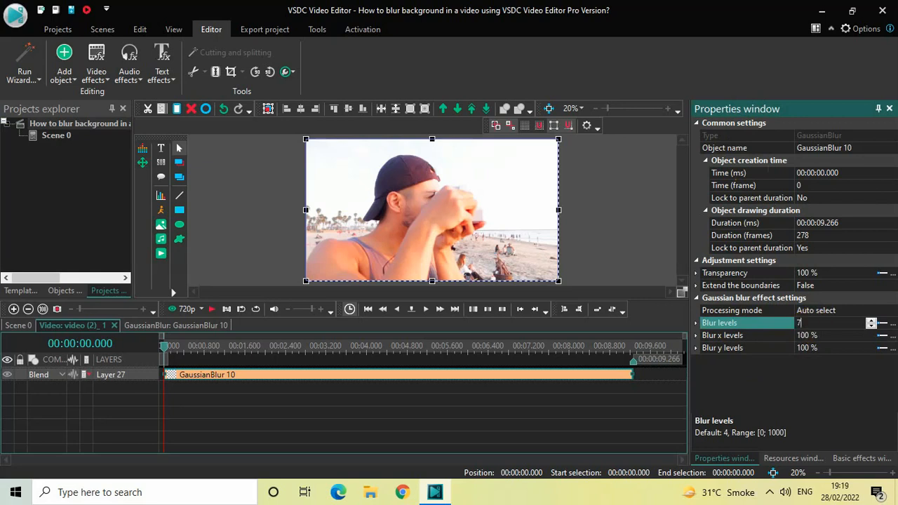
type("0")
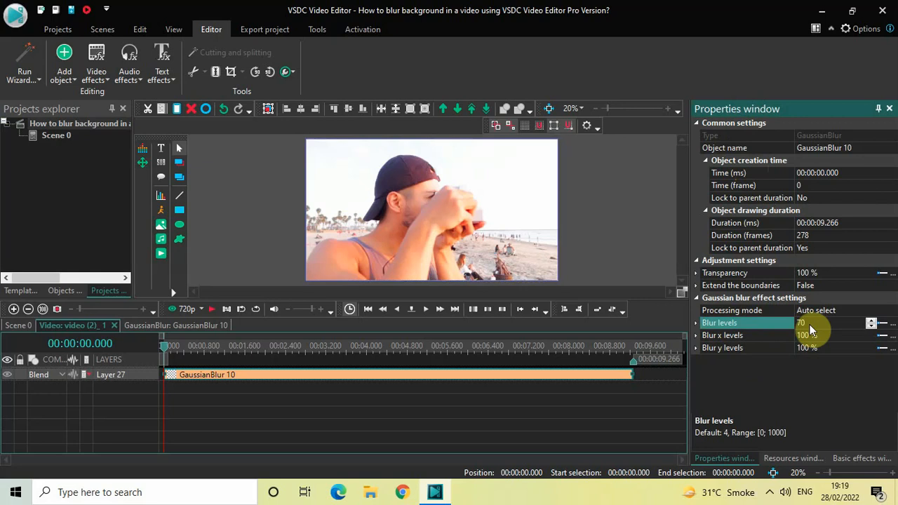
mouse_move(8, 339)
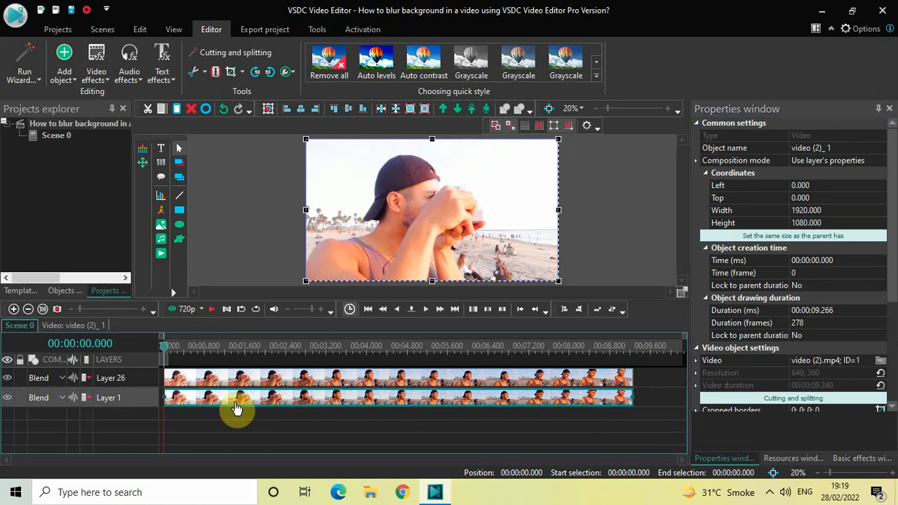
mouse_move(319, 392)
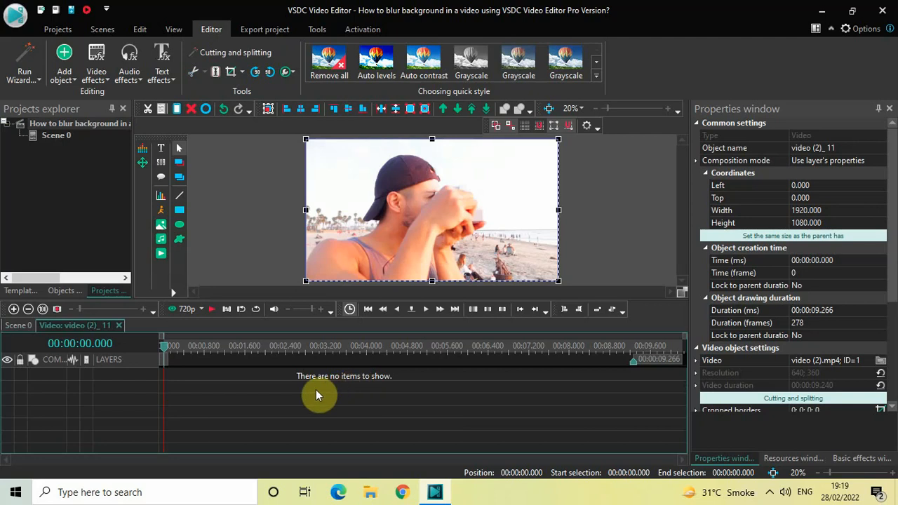
mouse_move(437, 215)
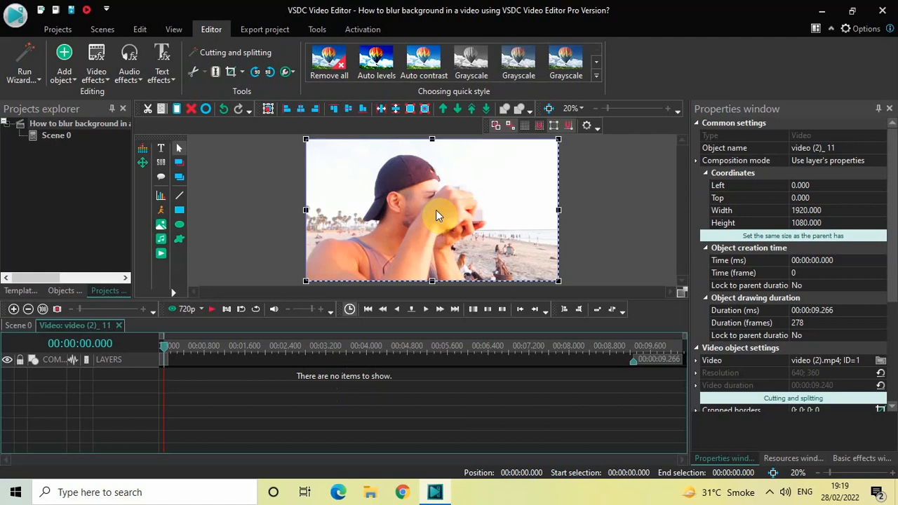
Open the Add object list on the Editor ribbon inside the upper clip copy
left_click(64, 60)
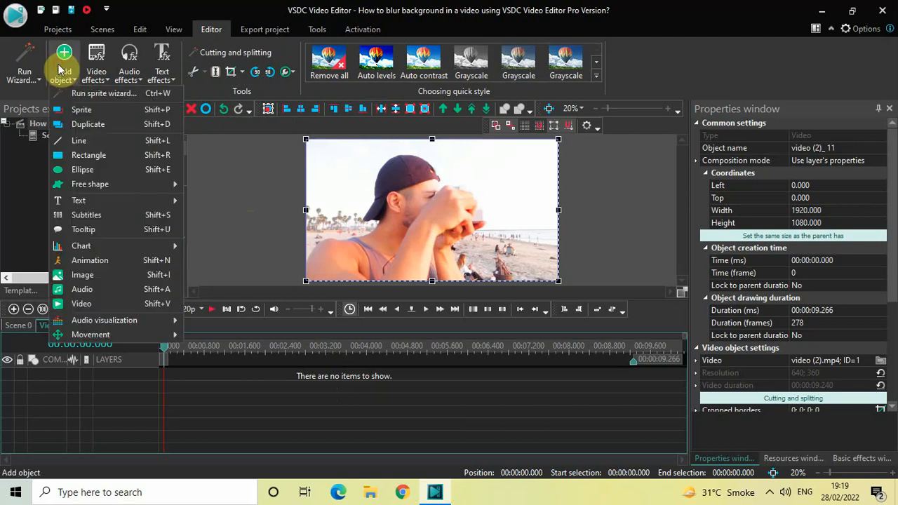
Add an ellipse and resize it to cover the man's face
left_click(82, 303)
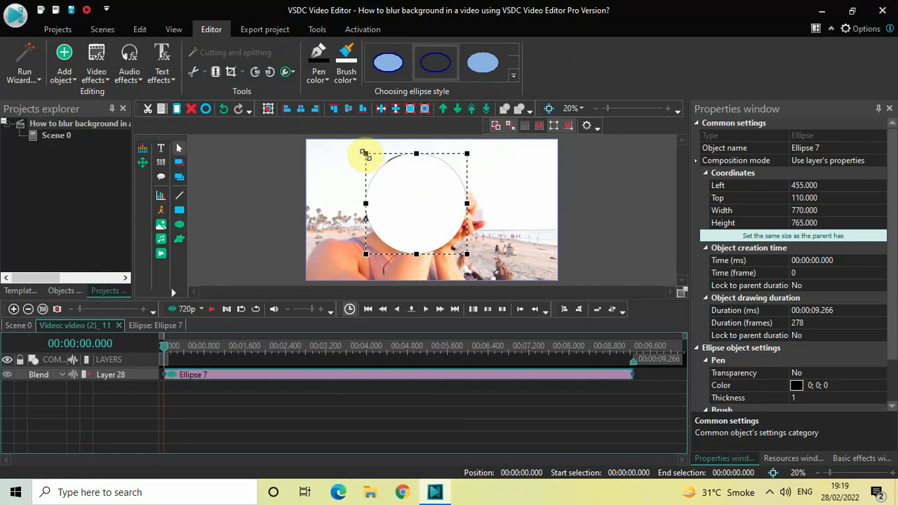
left_click_drag(364, 153, 361, 148)
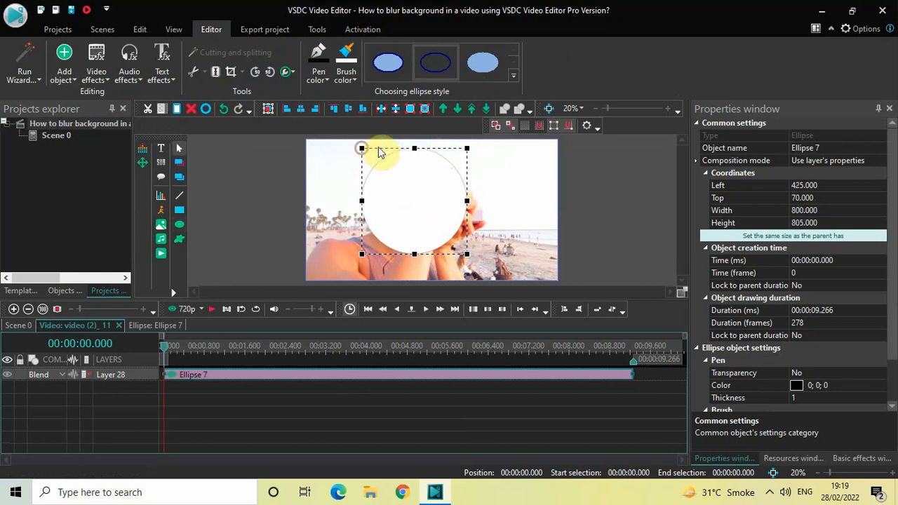
mouse_move(421, 217)
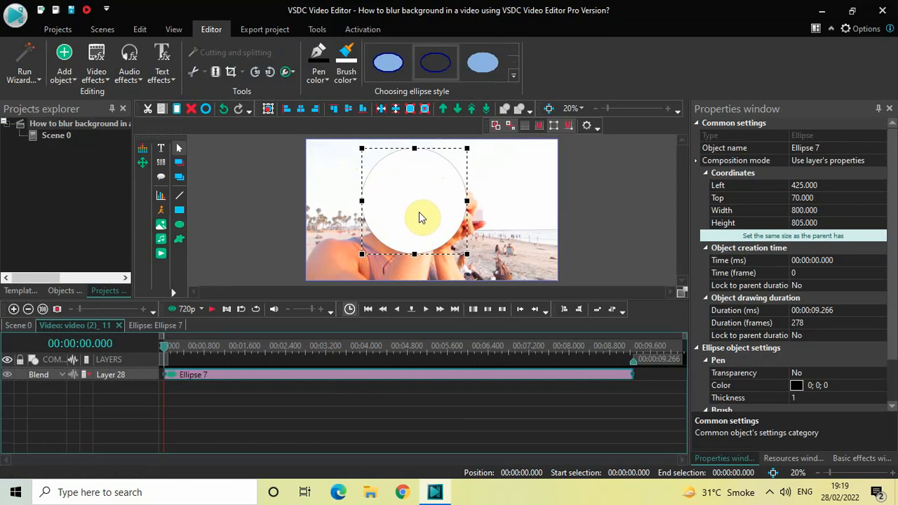
mouse_move(417, 212)
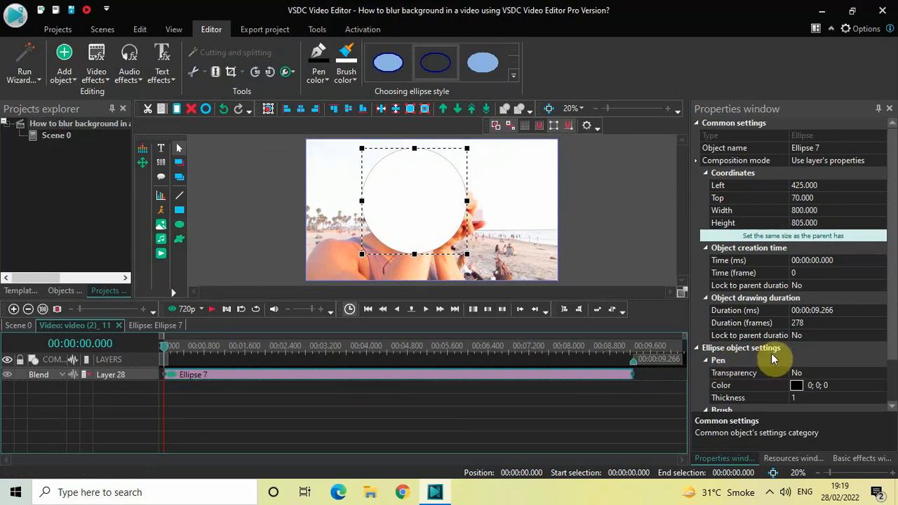
mouse_move(766, 116)
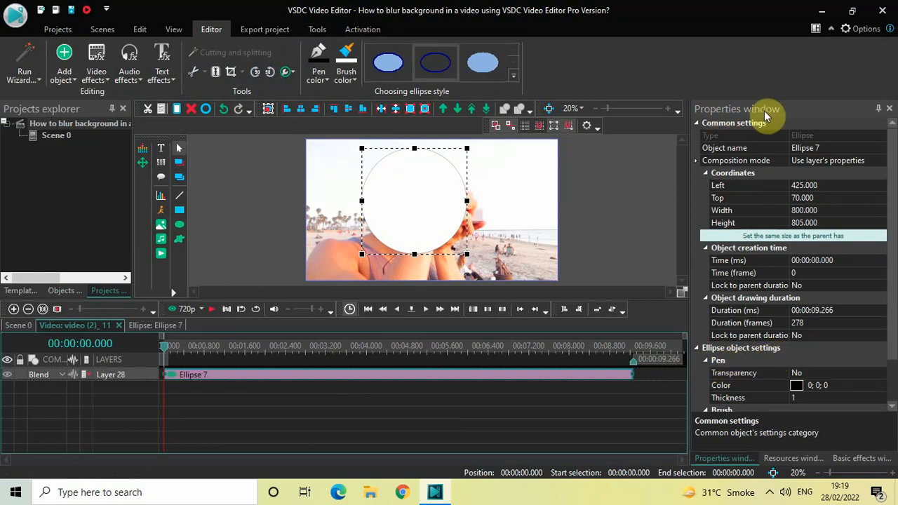
scroll("down", 3)
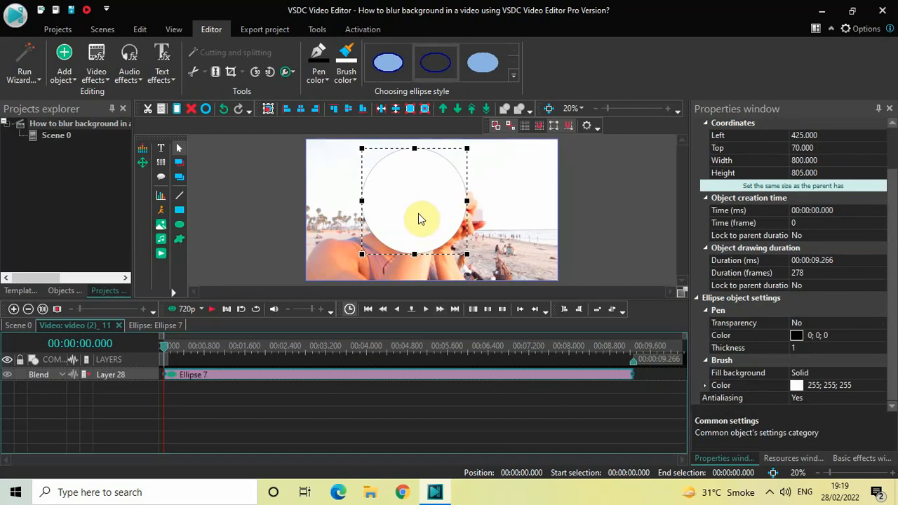
mouse_move(601, 302)
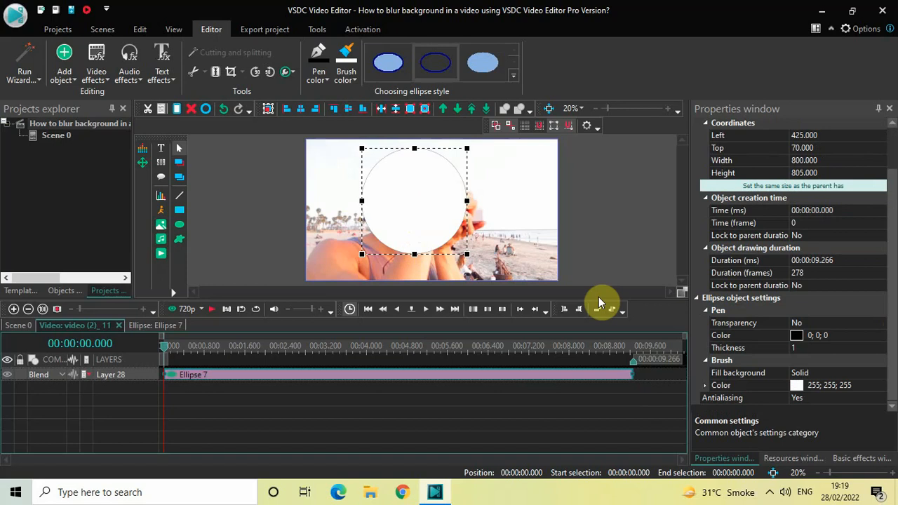
mouse_move(769, 305)
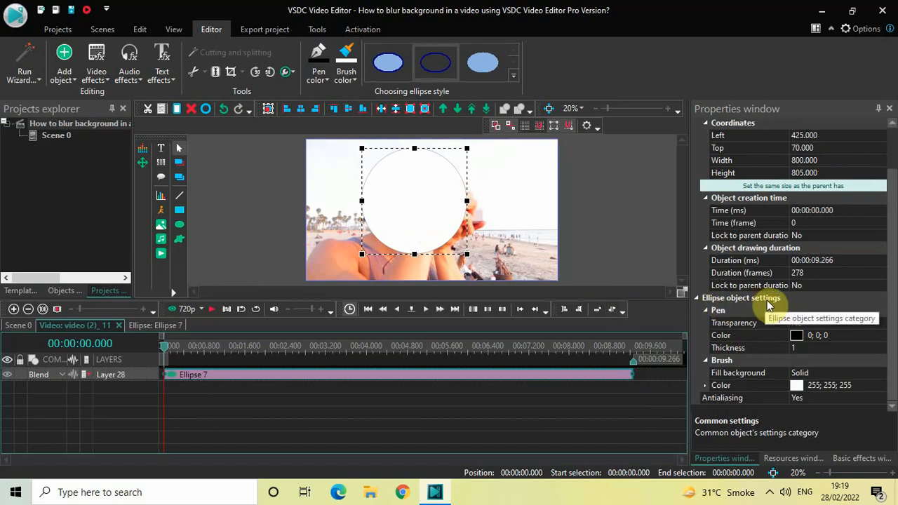
Change the ellipse's brush colour to black and close the Ellipse editing tab
left_click(721, 384)
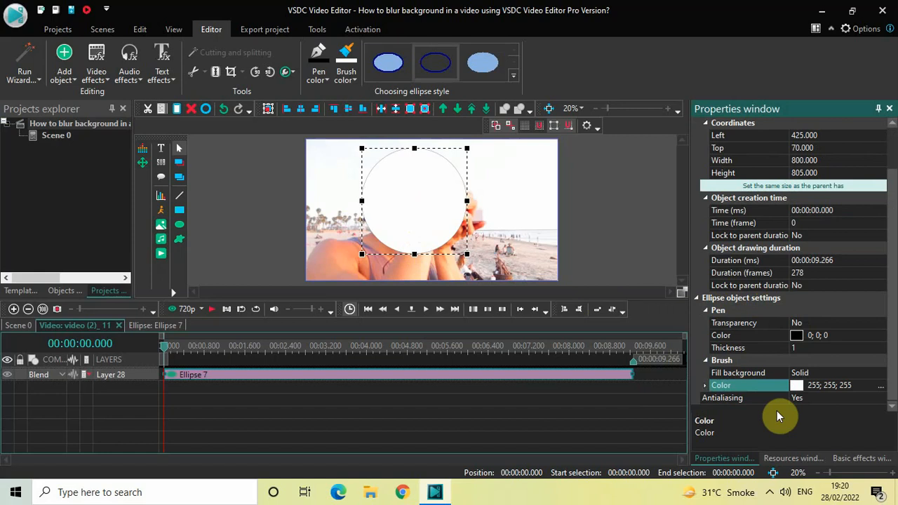
mouse_move(884, 391)
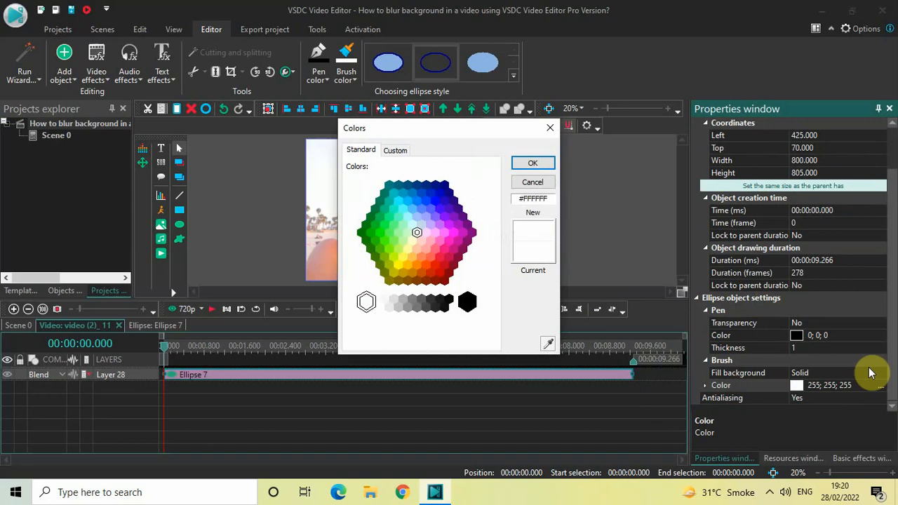
mouse_move(533, 256)
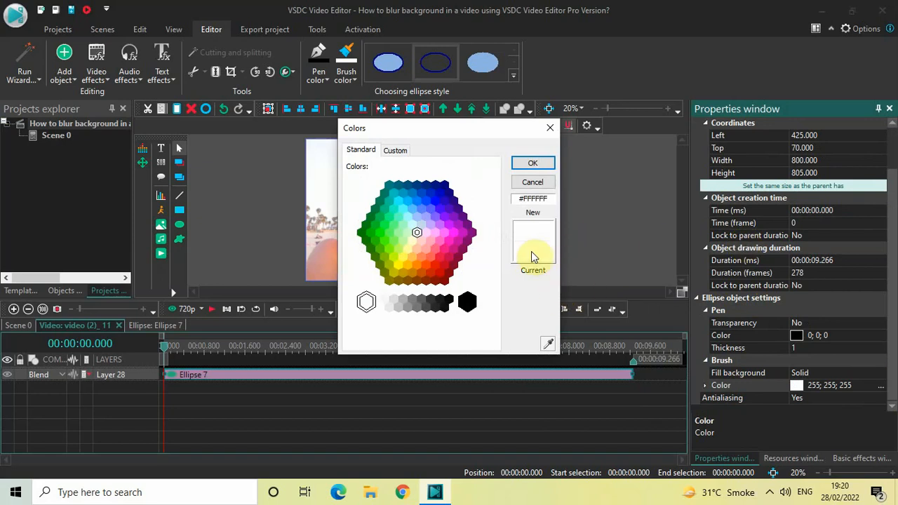
mouse_move(467, 153)
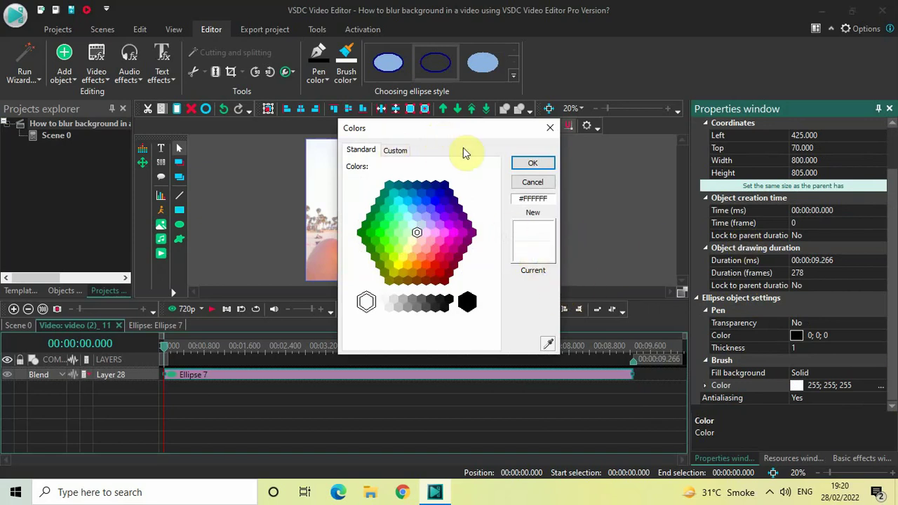
left_click(468, 302)
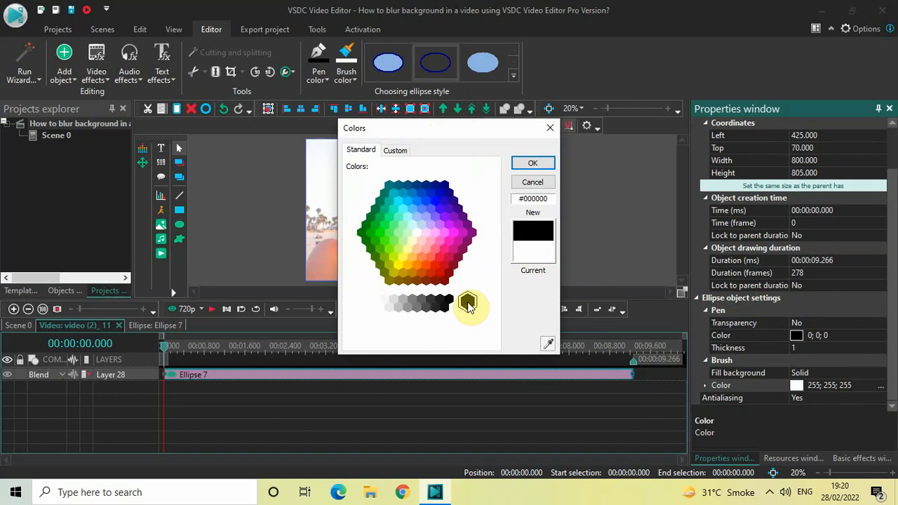
left_click(532, 162)
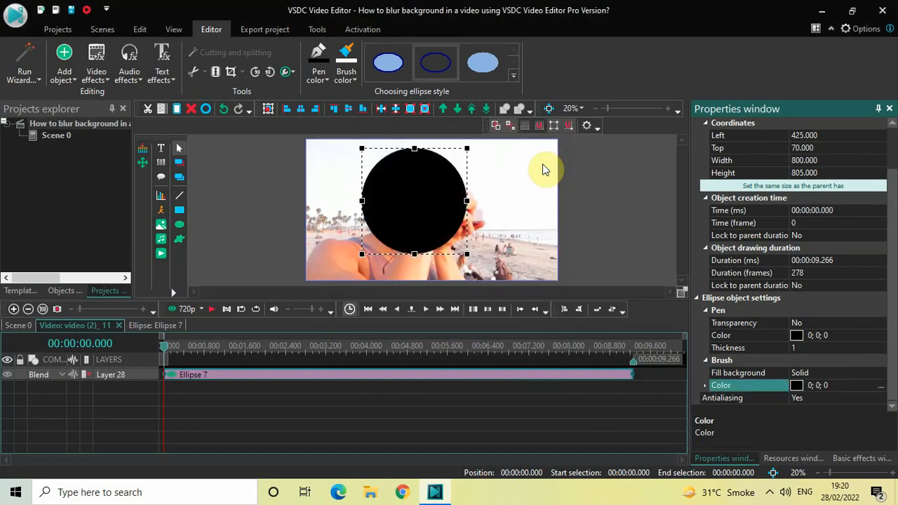
left_click(361, 419)
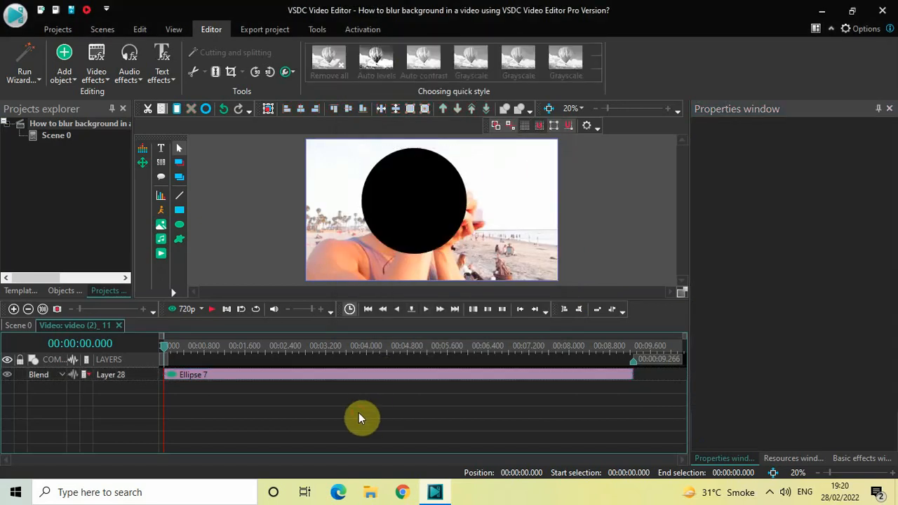
mouse_move(49, 404)
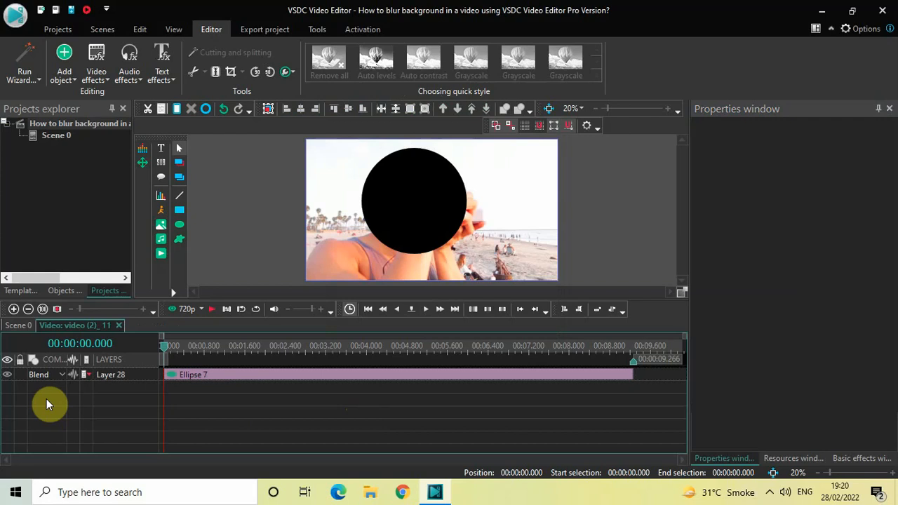
mouse_move(45, 378)
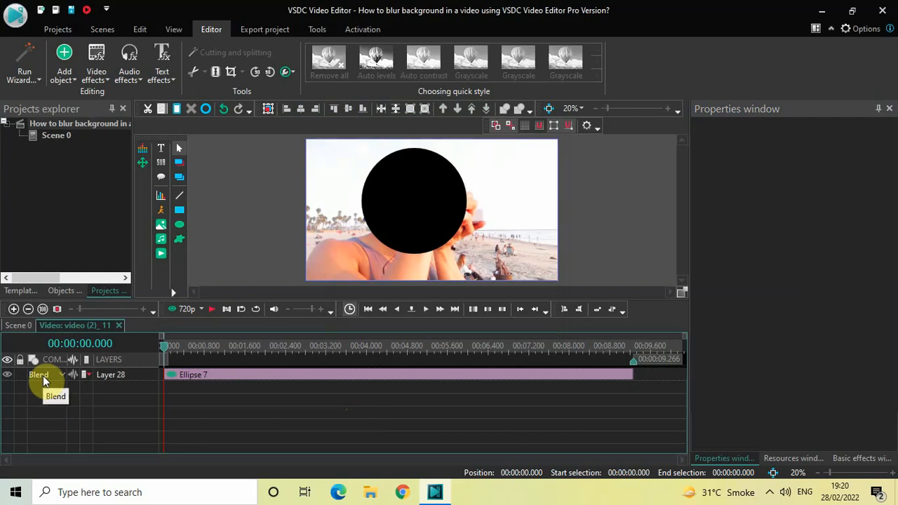
Set the circle layer's Blend mode to Inverted mask
left_click(38, 374)
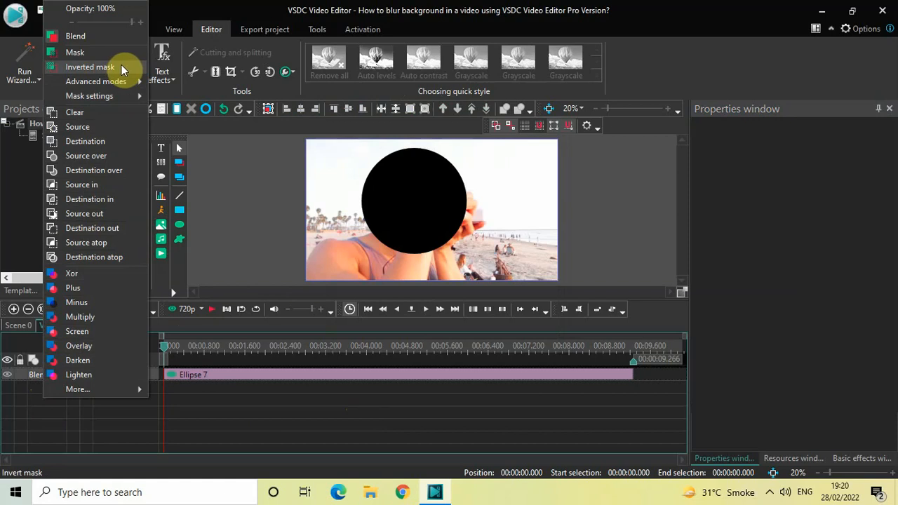
left_click(90, 66)
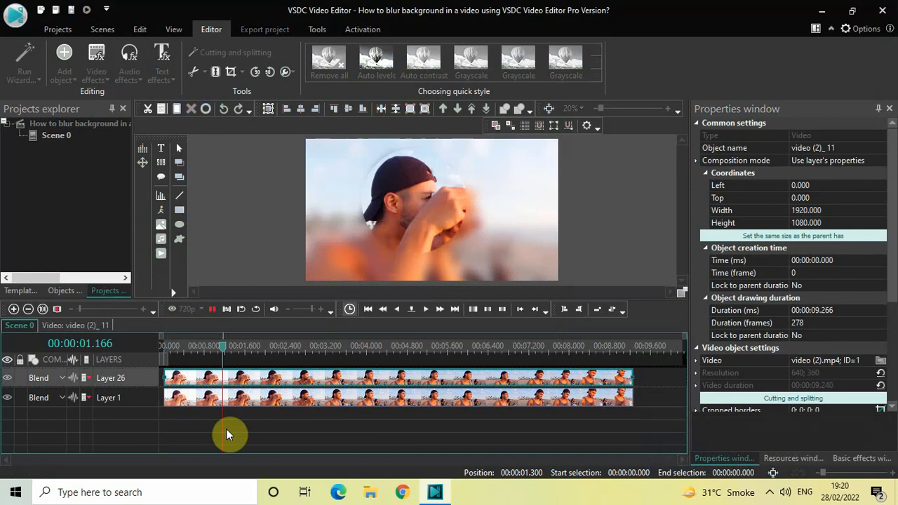
left_click(326, 346)
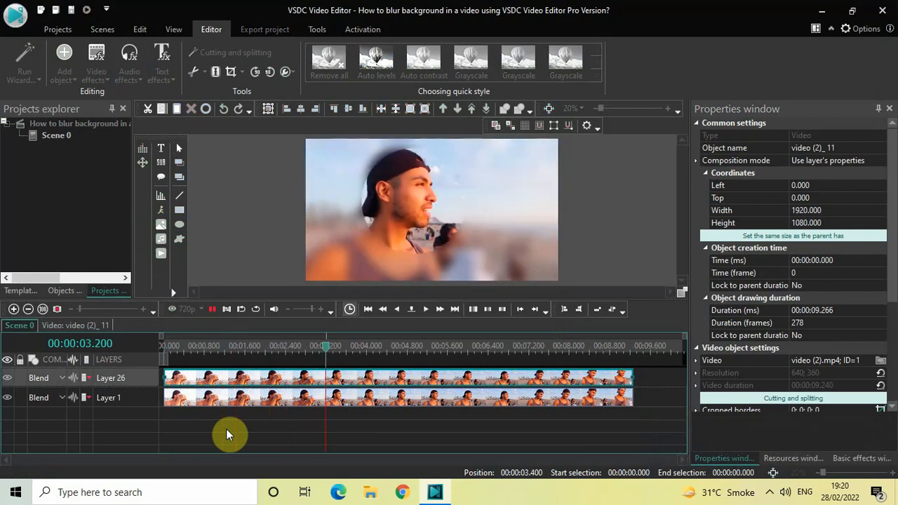
left_click(475, 345)
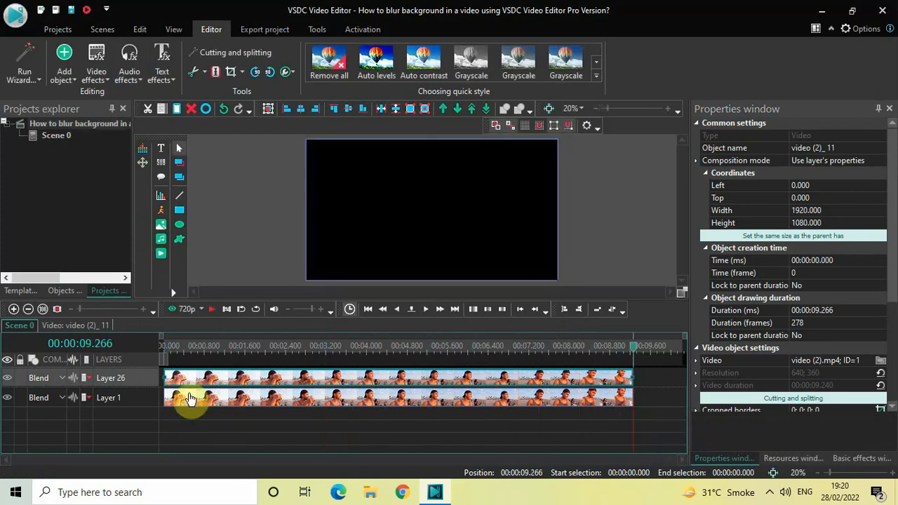
left_click(165, 351)
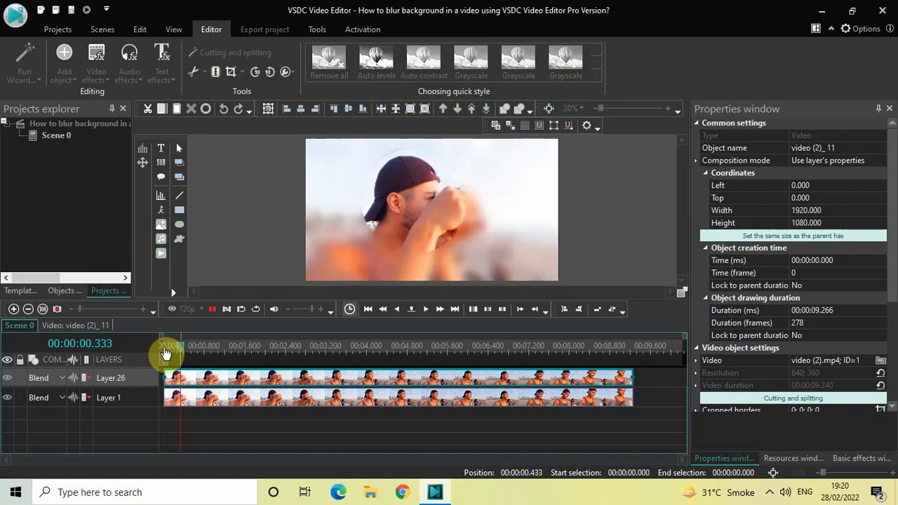
left_click(277, 348)
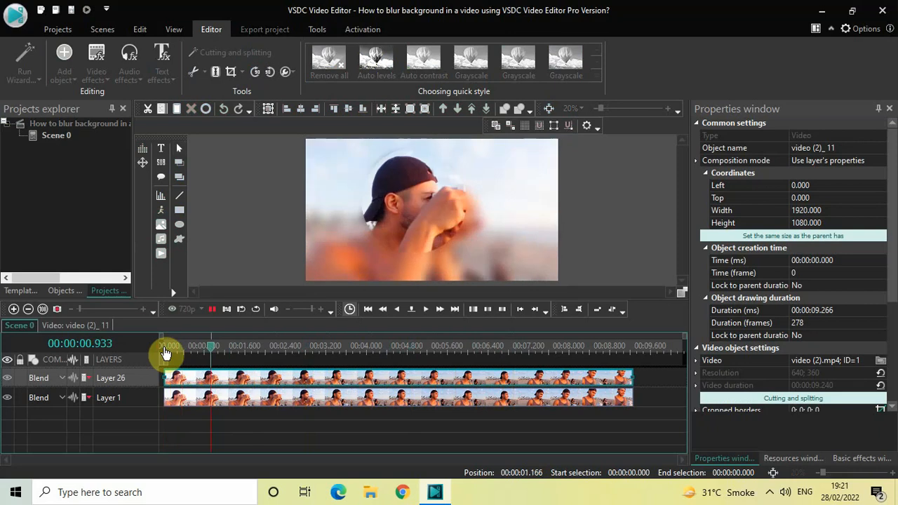
left_click(320, 345)
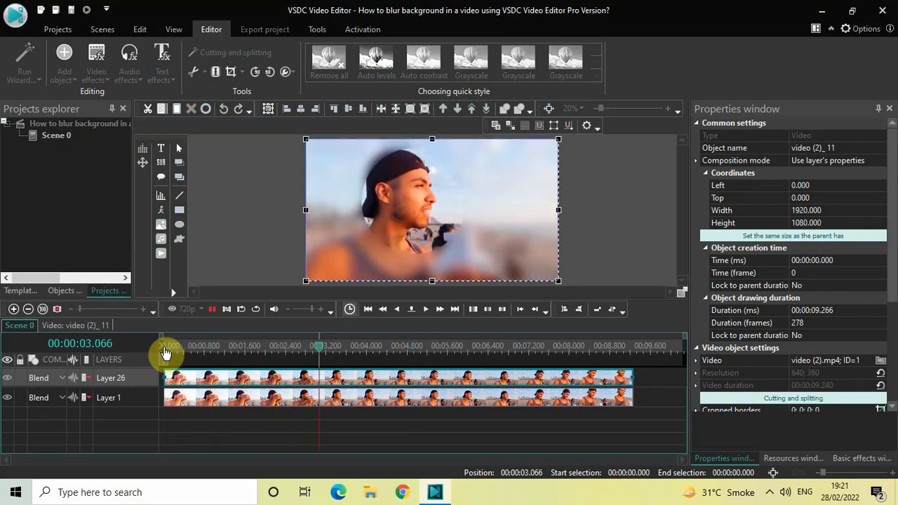